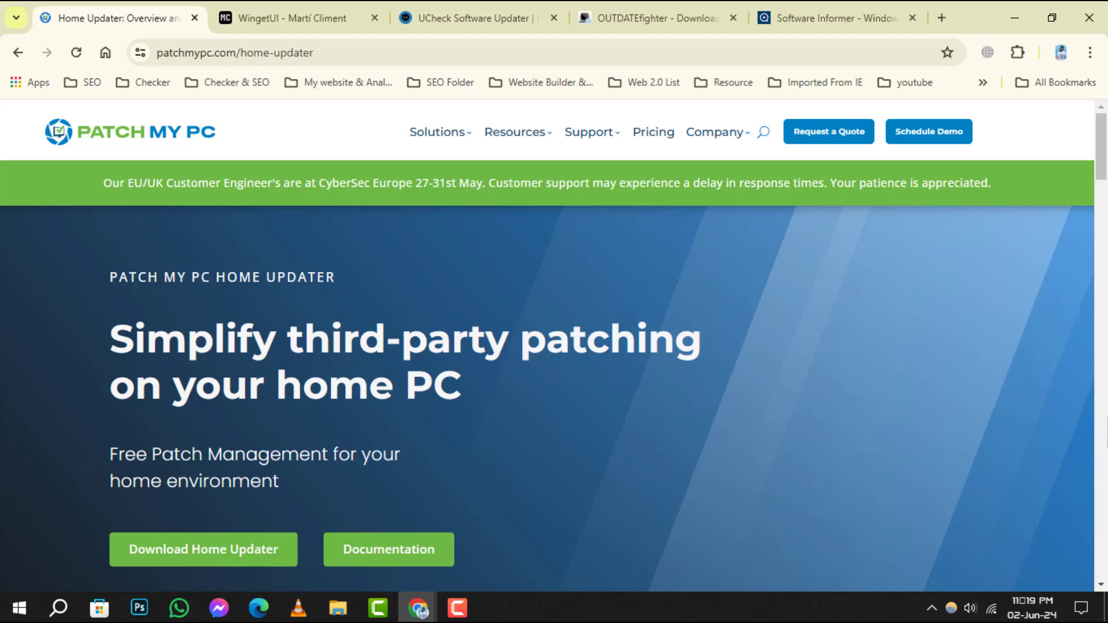
Scroll through the Patch My PC page to review its features.
scroll(down, 3)
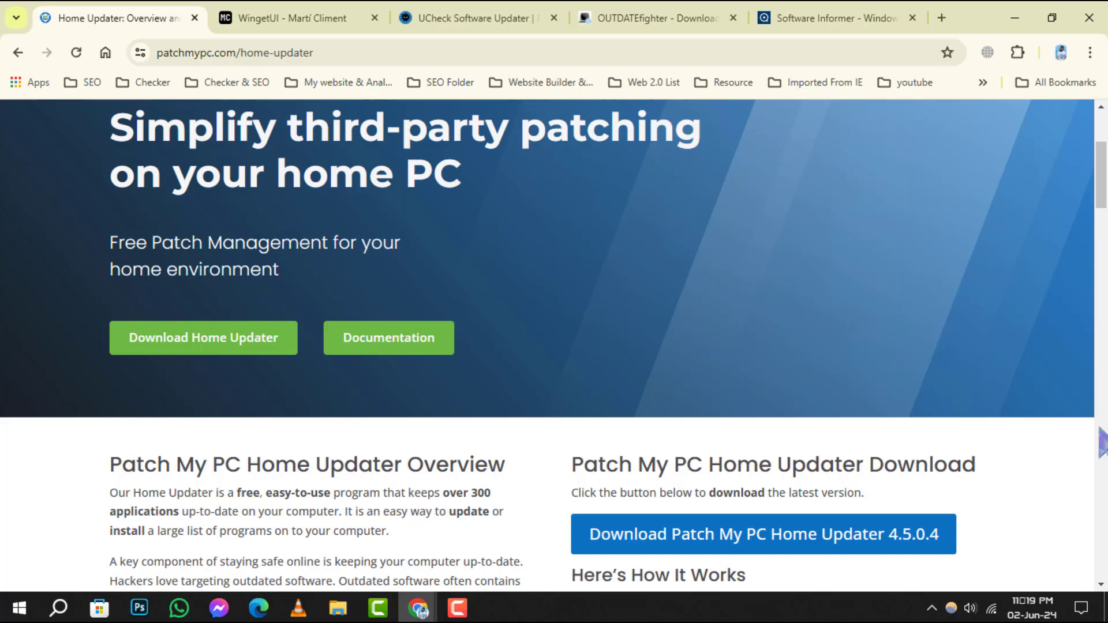
scroll(down, 3)
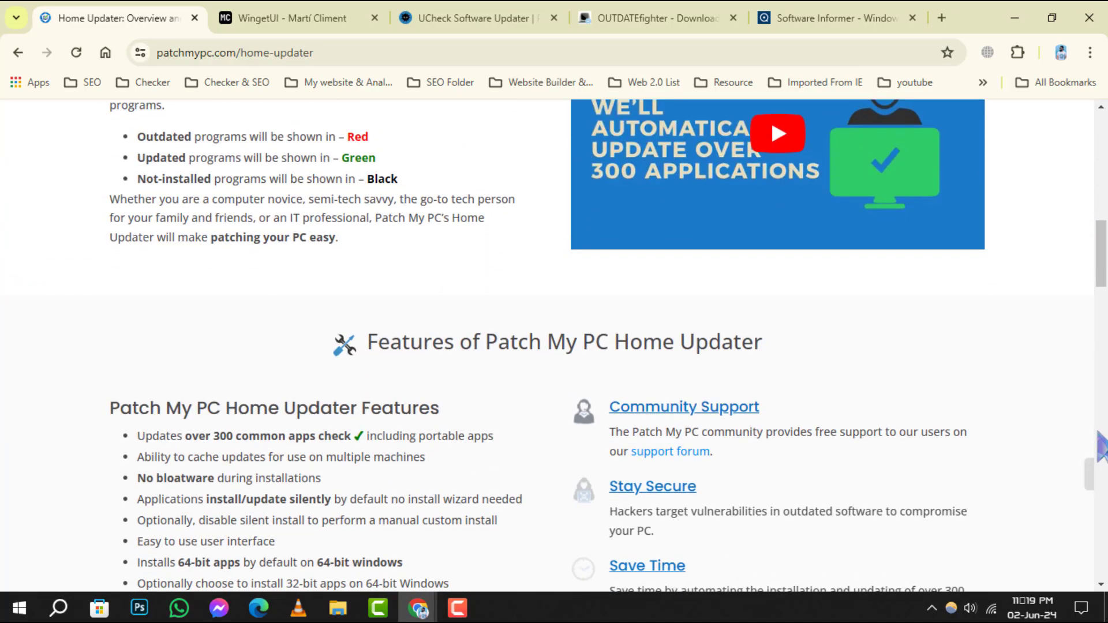
scroll(down, 3)
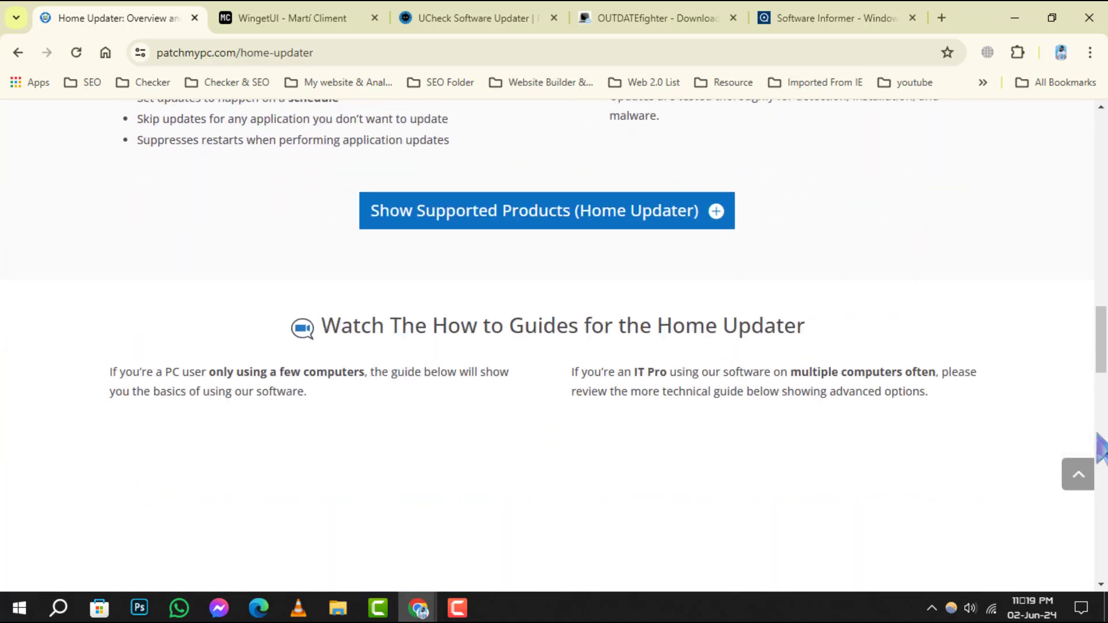
scroll(down, 3)
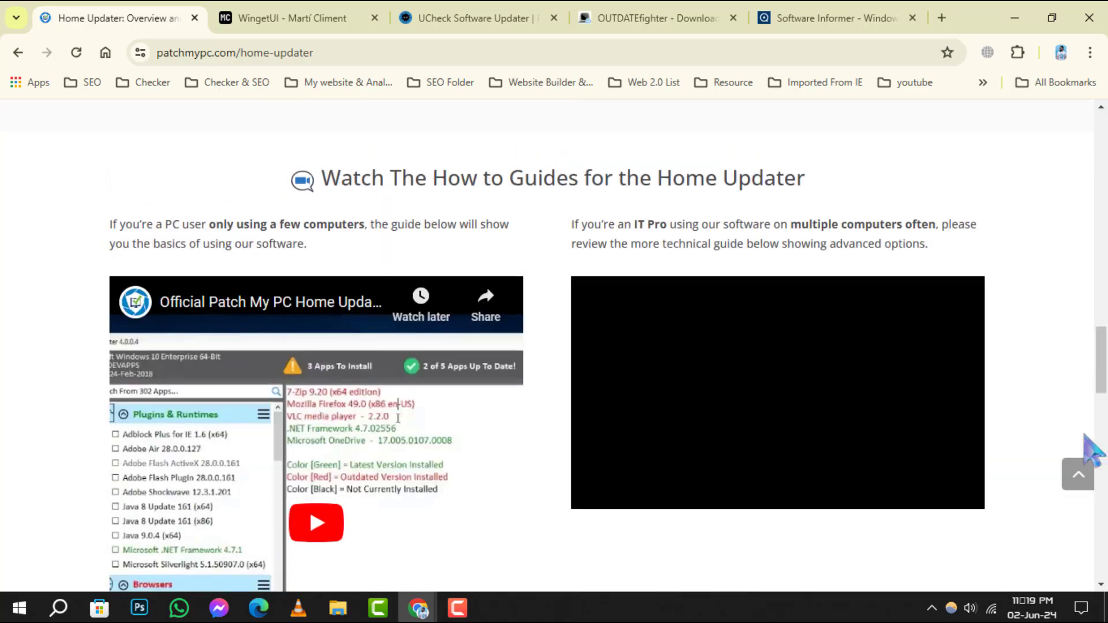
scroll(up, 3)
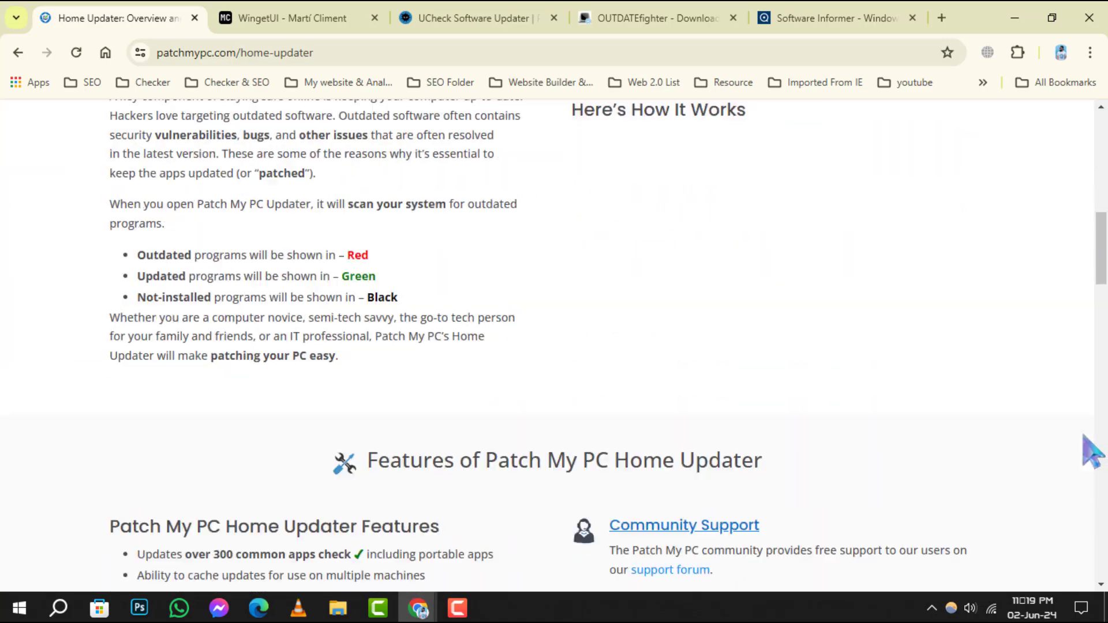
scroll(down, 3)
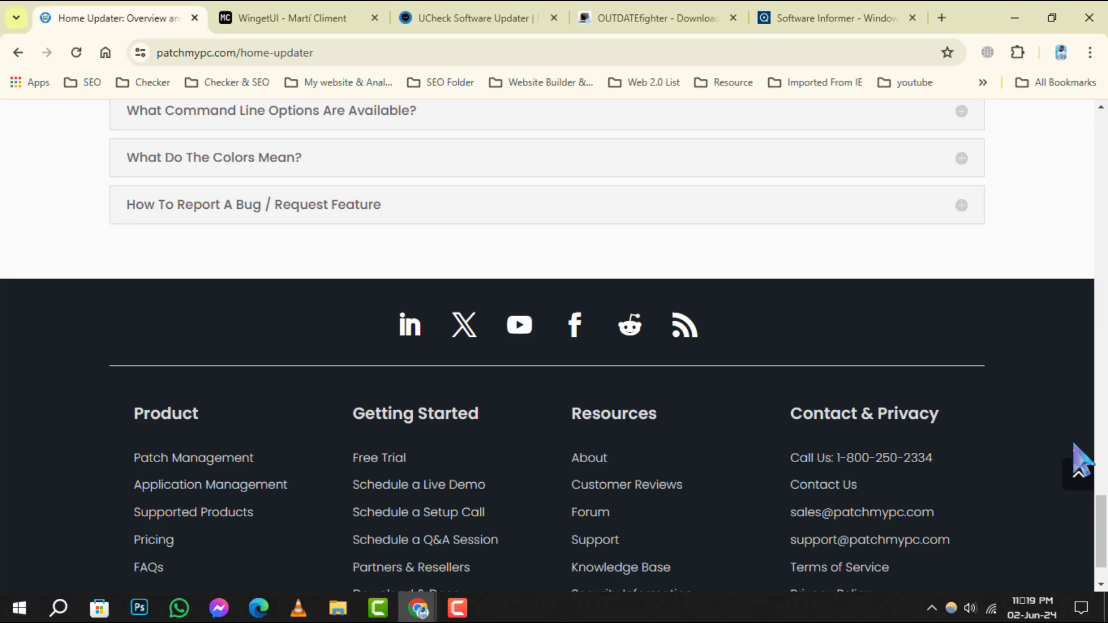
scroll(up, 3)
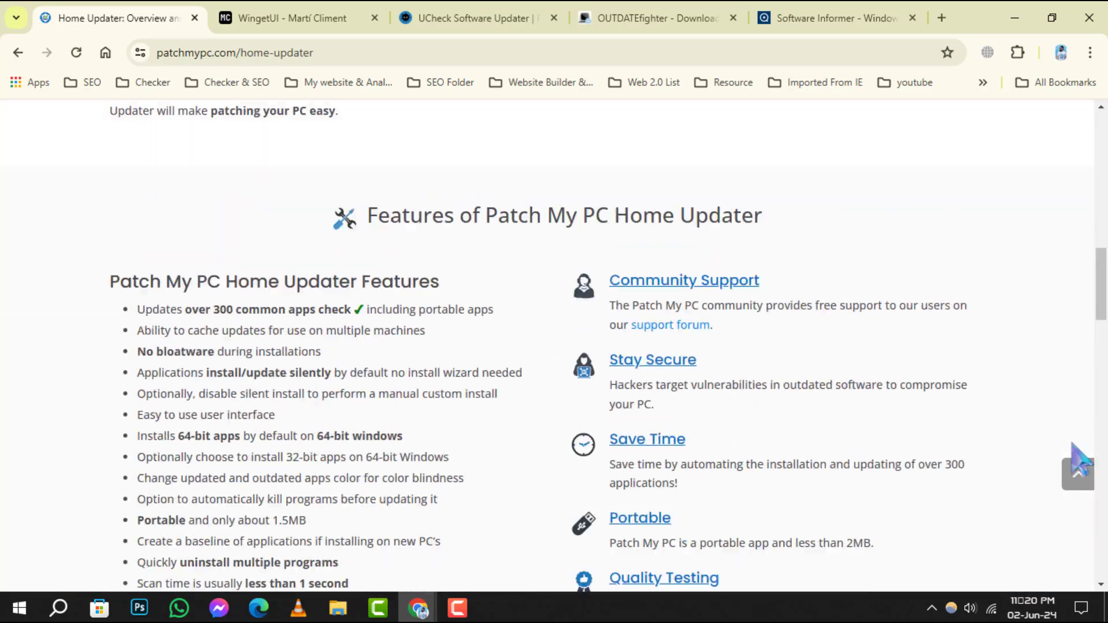
Switch to the WingetUI page, close Patch My PC, and browse its package manager compatibility table.
click(289, 18)
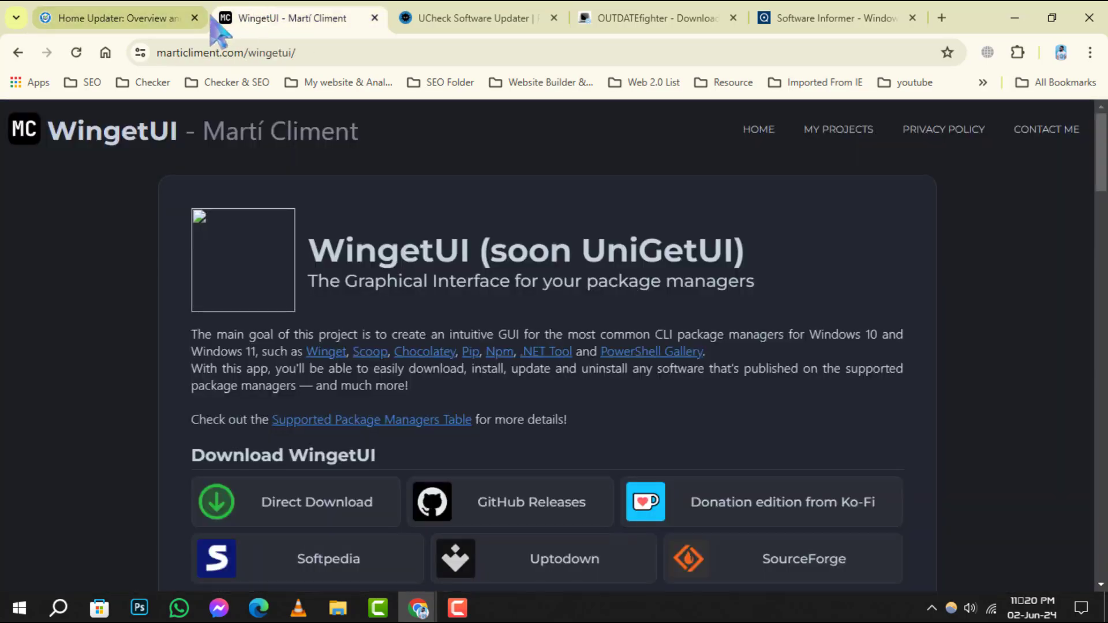
click(194, 18)
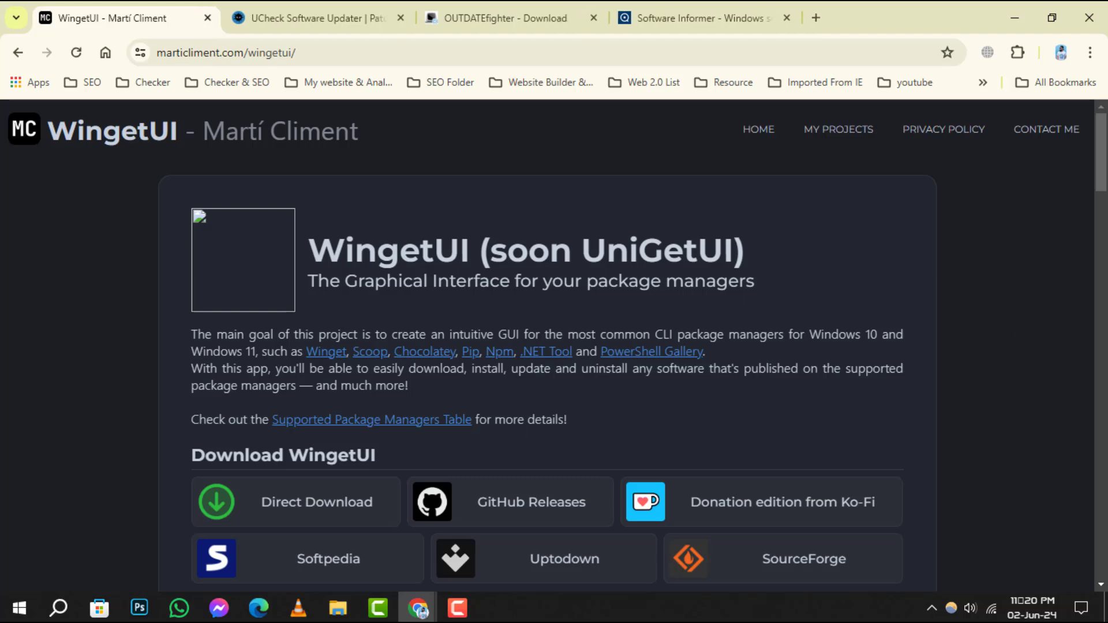
scroll(down, 3)
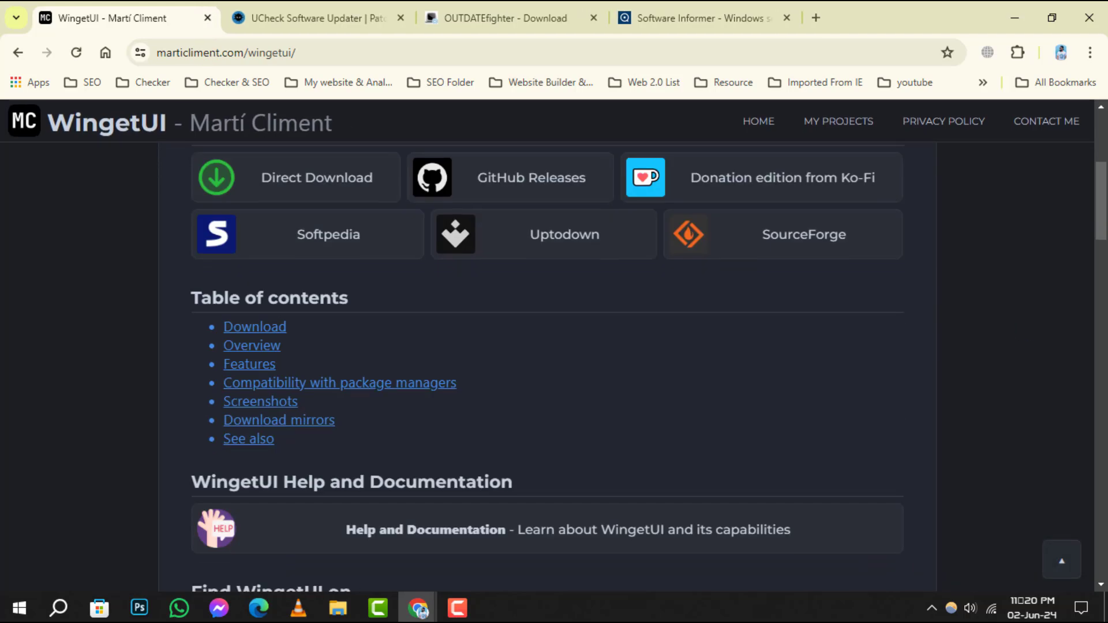
scroll(down, 3)
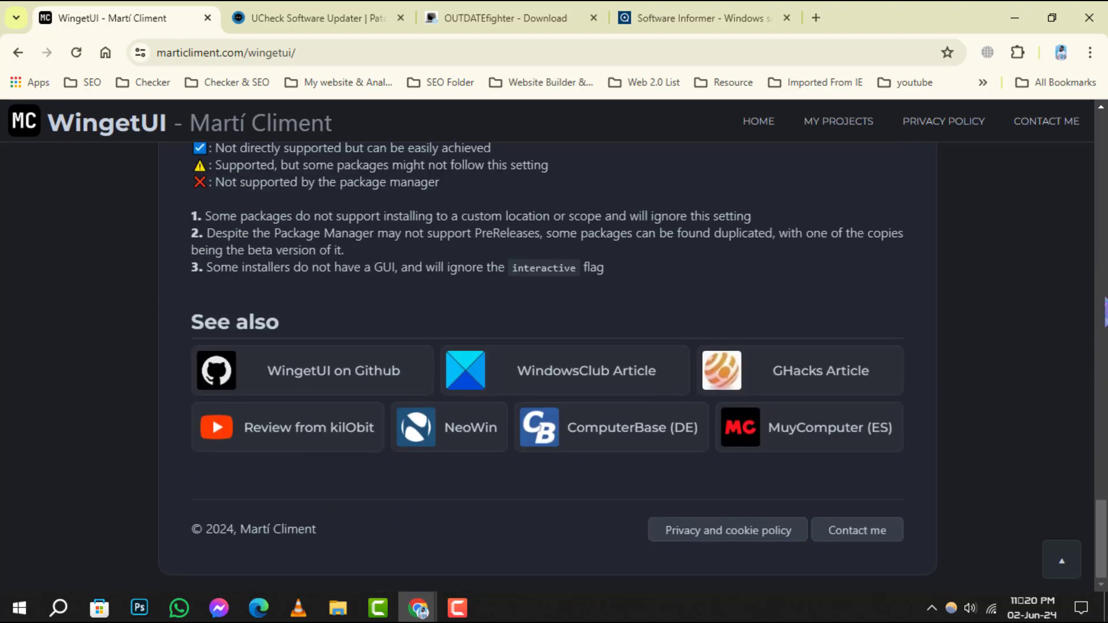
scroll(up, 3)
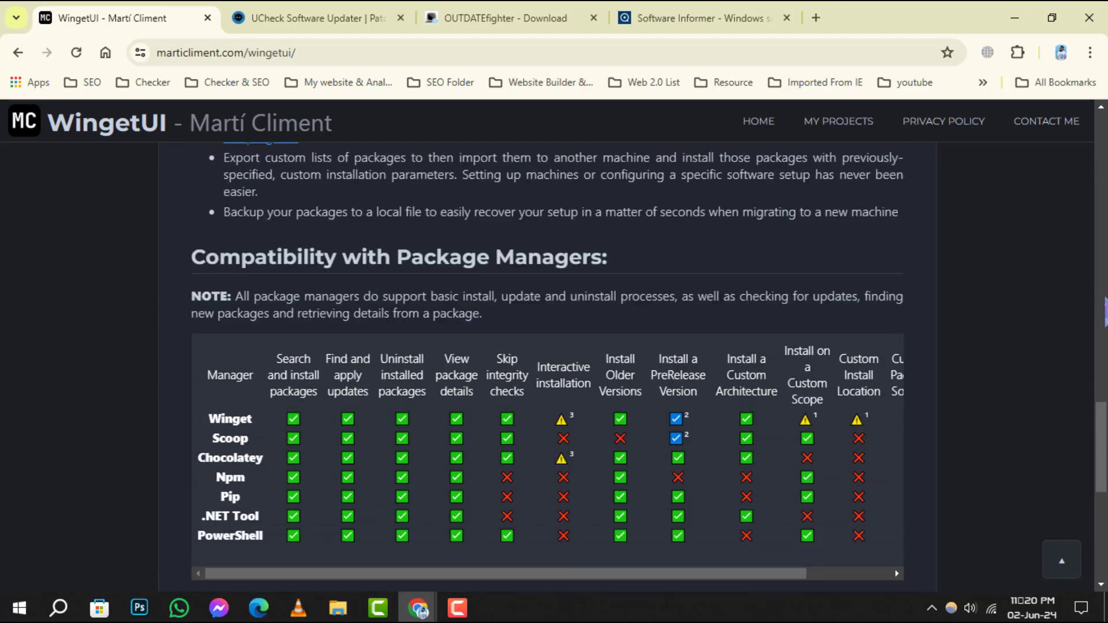
scroll(up, 3)
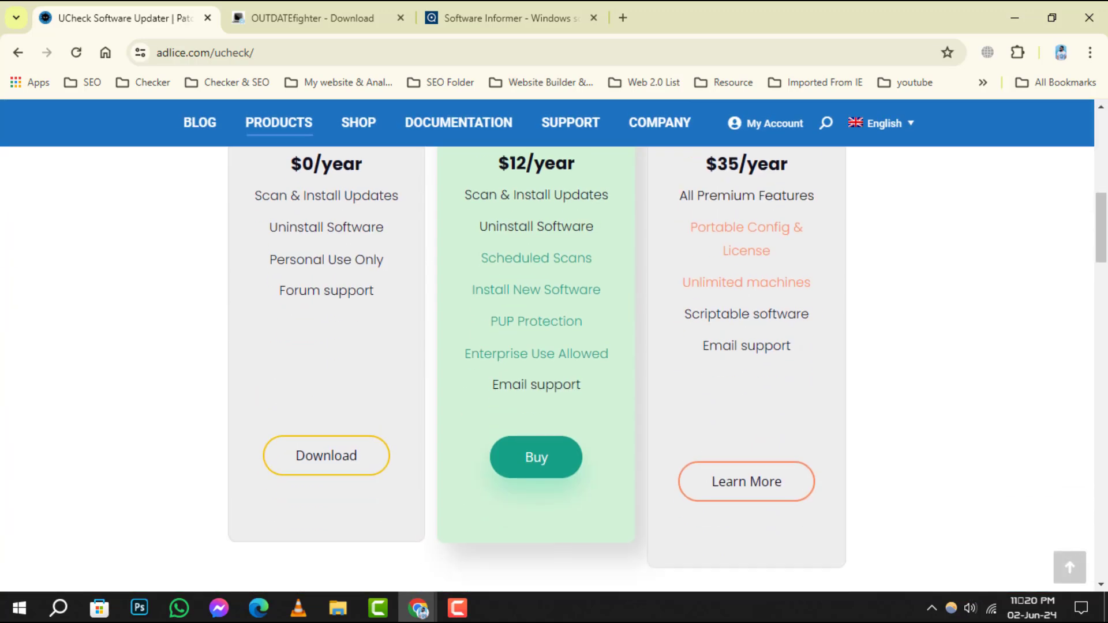
Scroll the UCheck page through its pricing, download options and user reviews.
scroll(down, 3)
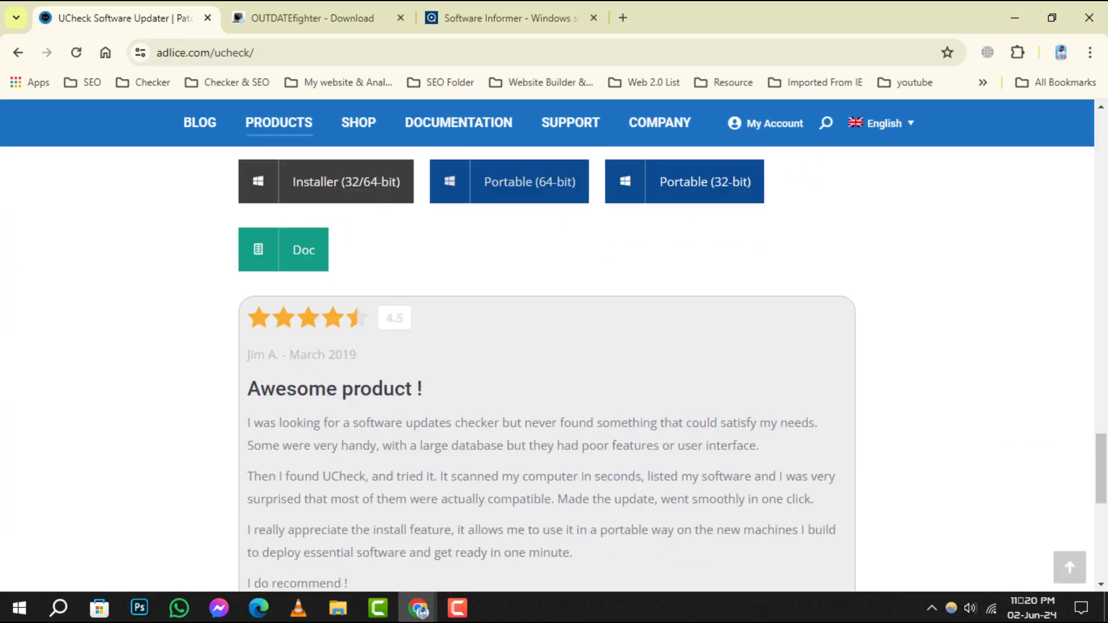
scroll(down, 3)
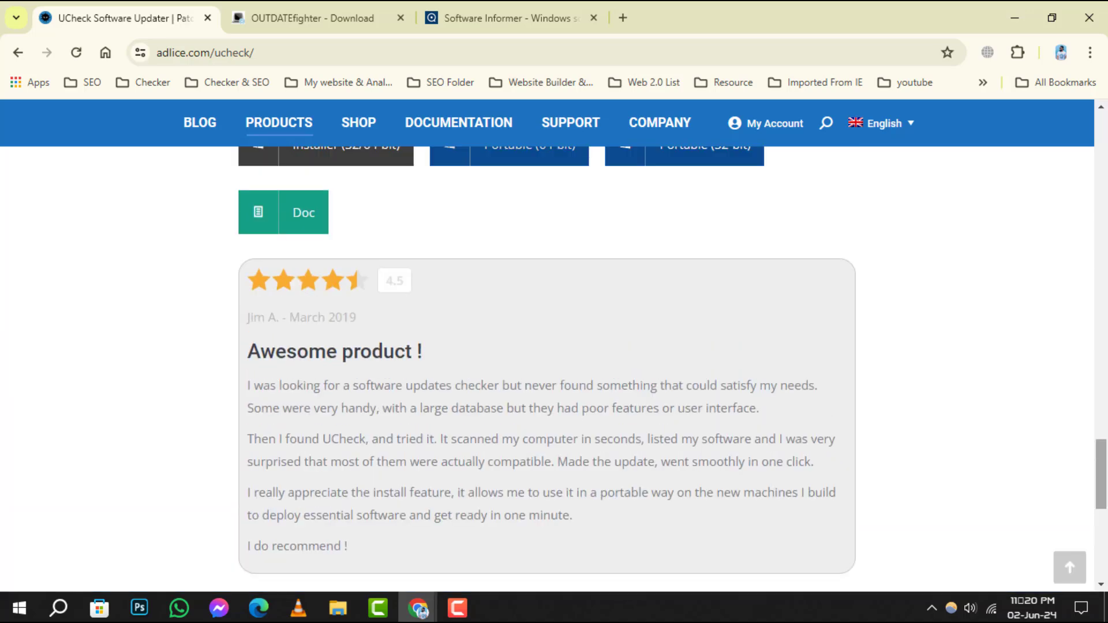
scroll(up, 3)
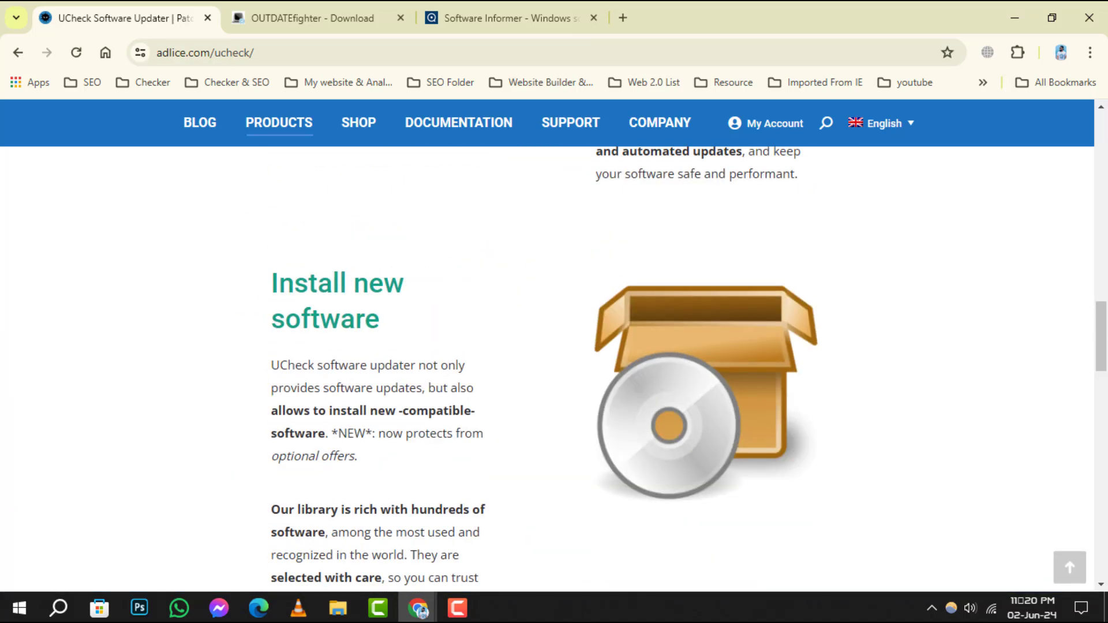
Show Softonic's OUTDATEfighter page, close UCheck, and dismiss the Avast popup ad.
click(314, 17)
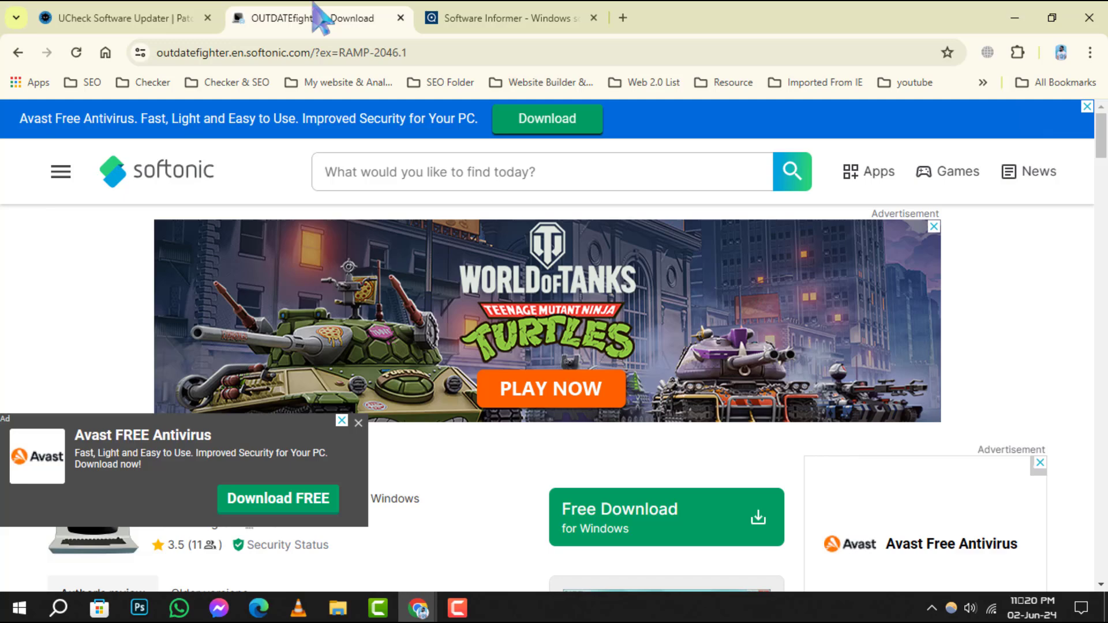
click(207, 17)
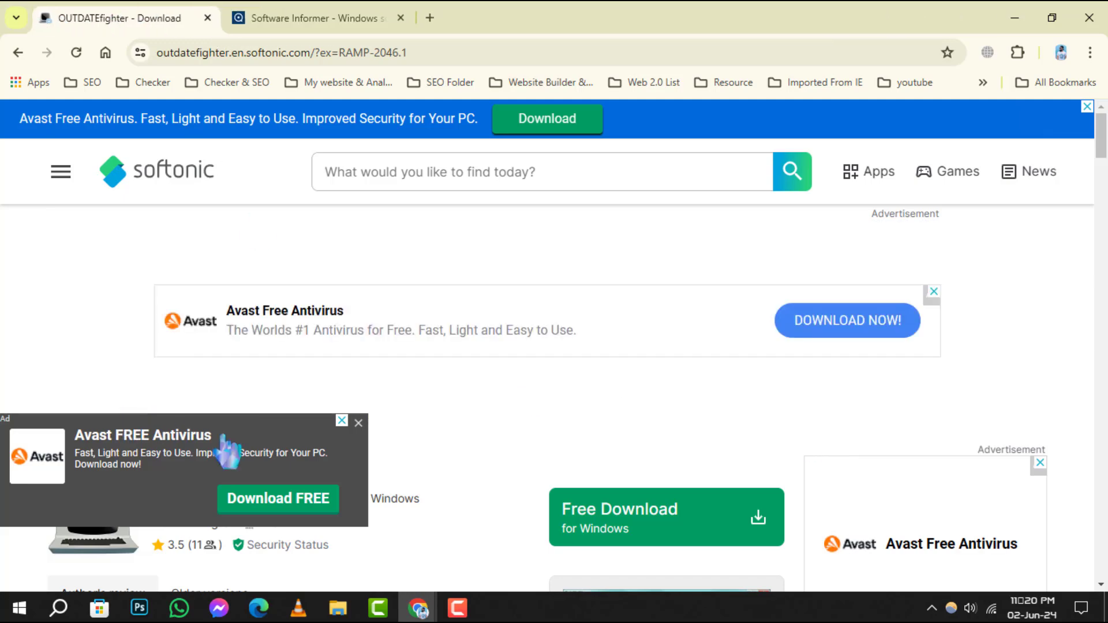
click(358, 422)
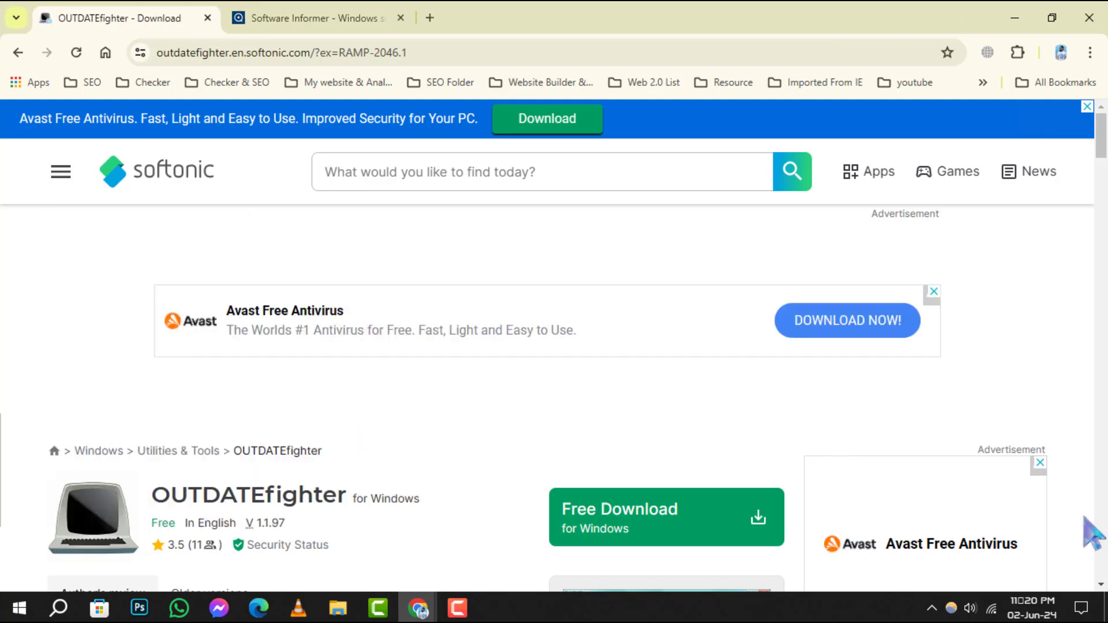
Read through OUTDATEfighter's description and app specs down to the rating prompt.
scroll(down, 3)
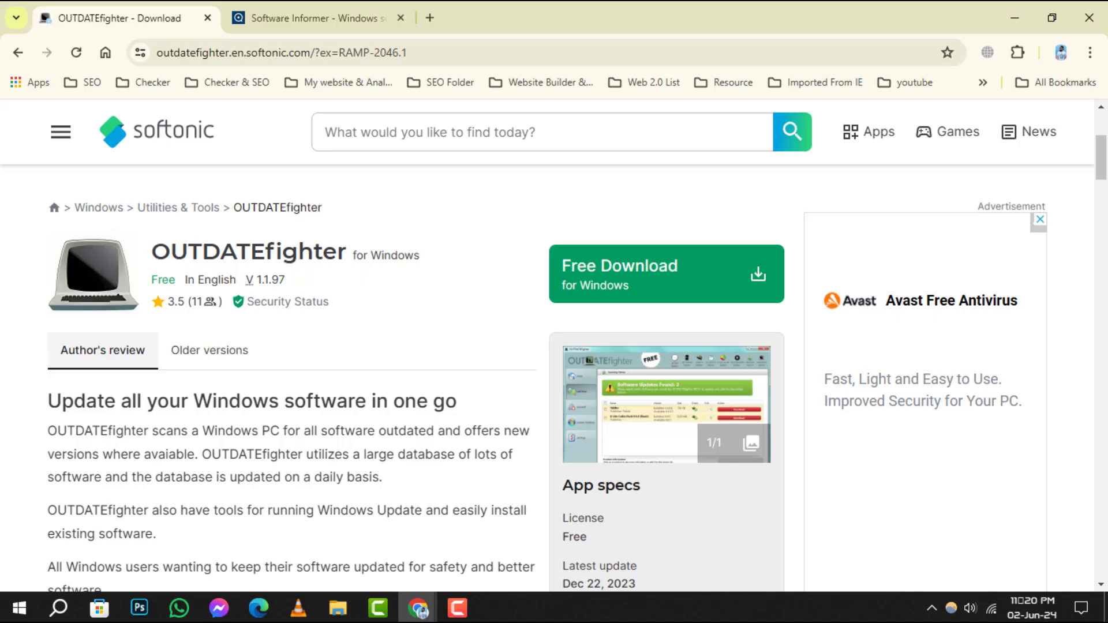
scroll(down, 3)
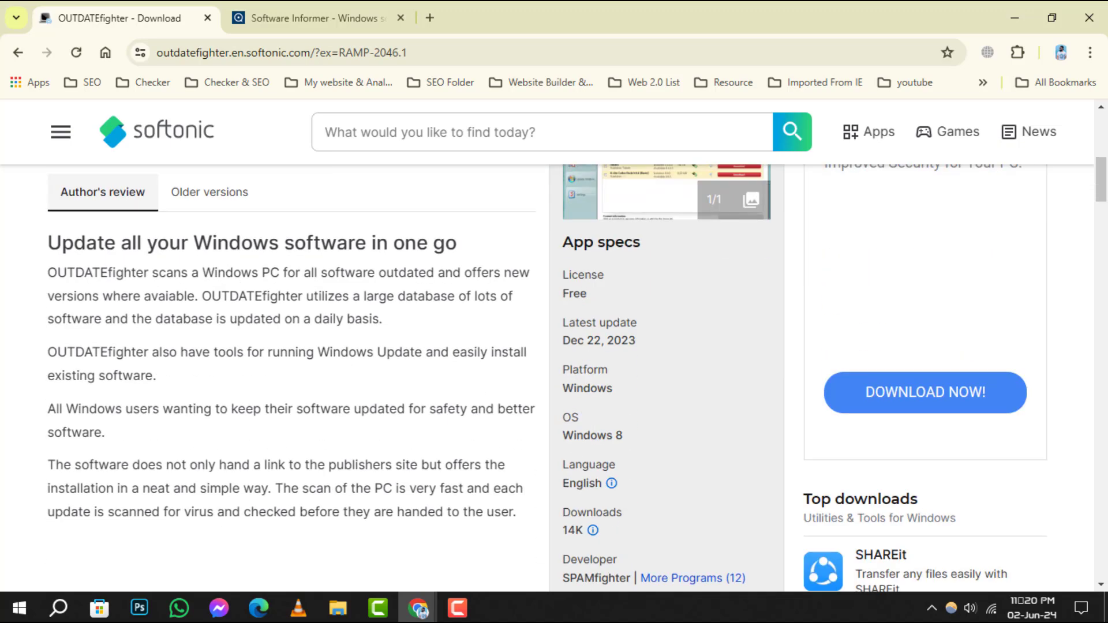
scroll(down, 3)
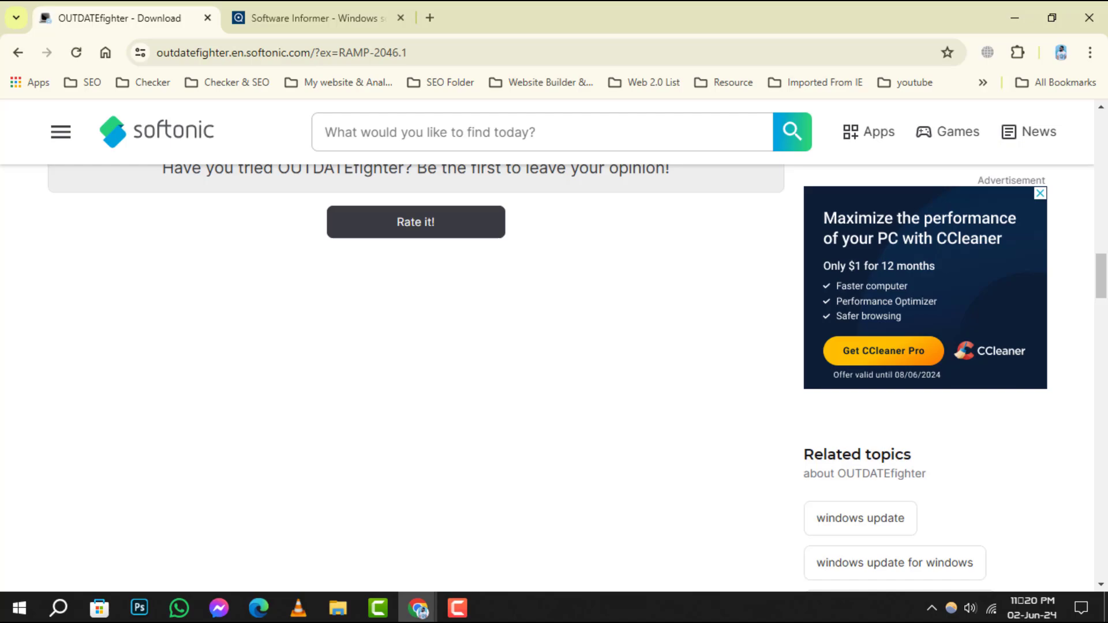
Close OUTDATEfighter and browse Software Informer's landing page testimonials, returning to the top.
click(313, 18)
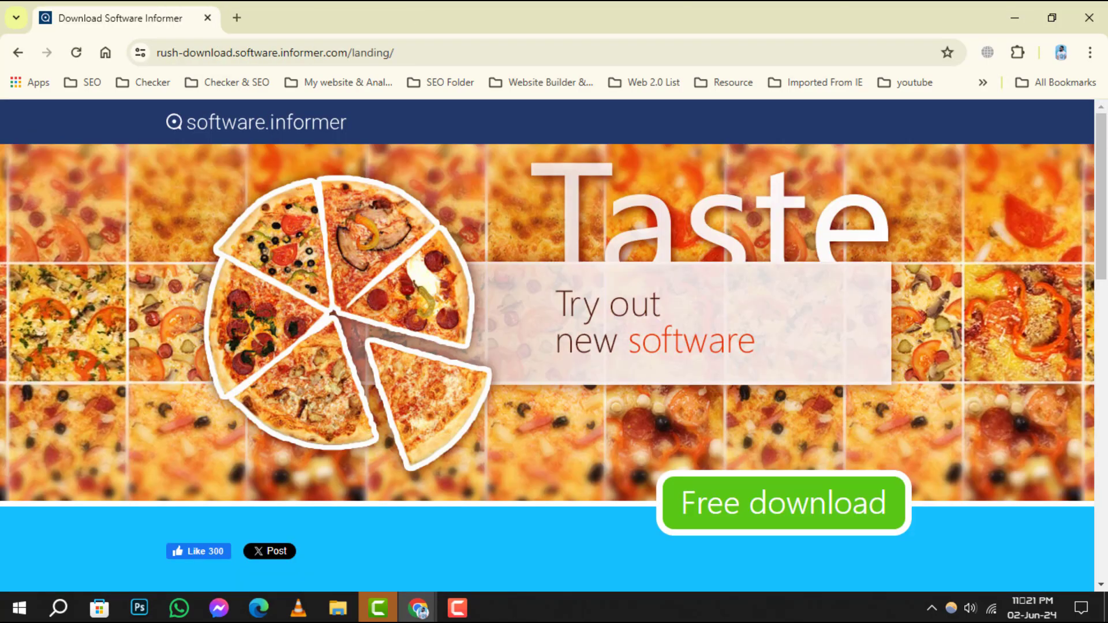
scroll(down, 3)
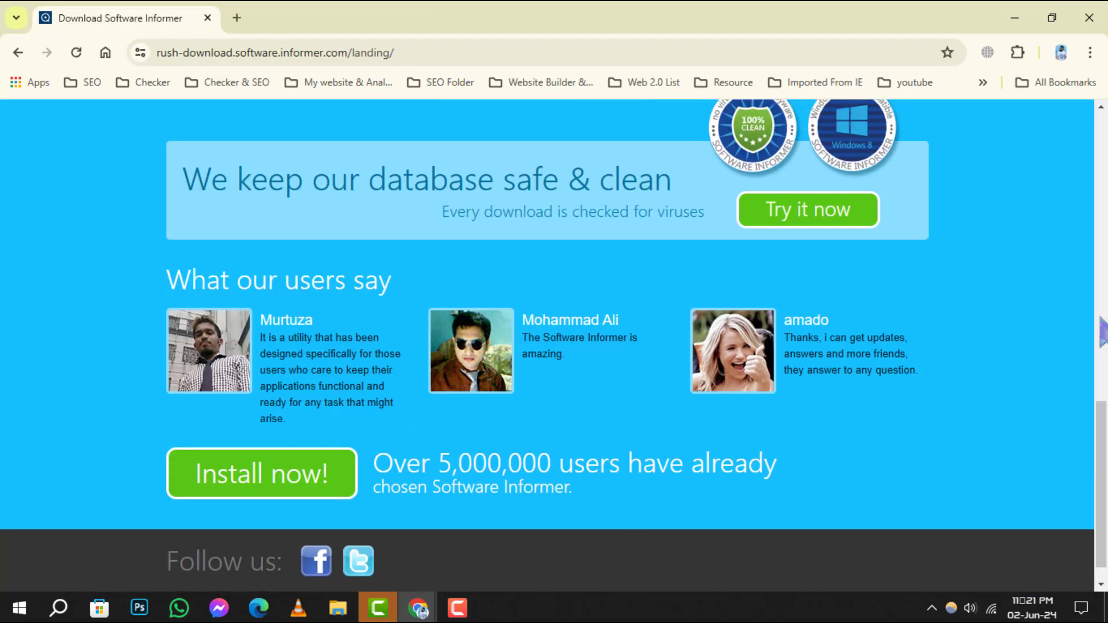
scroll(up, 3)
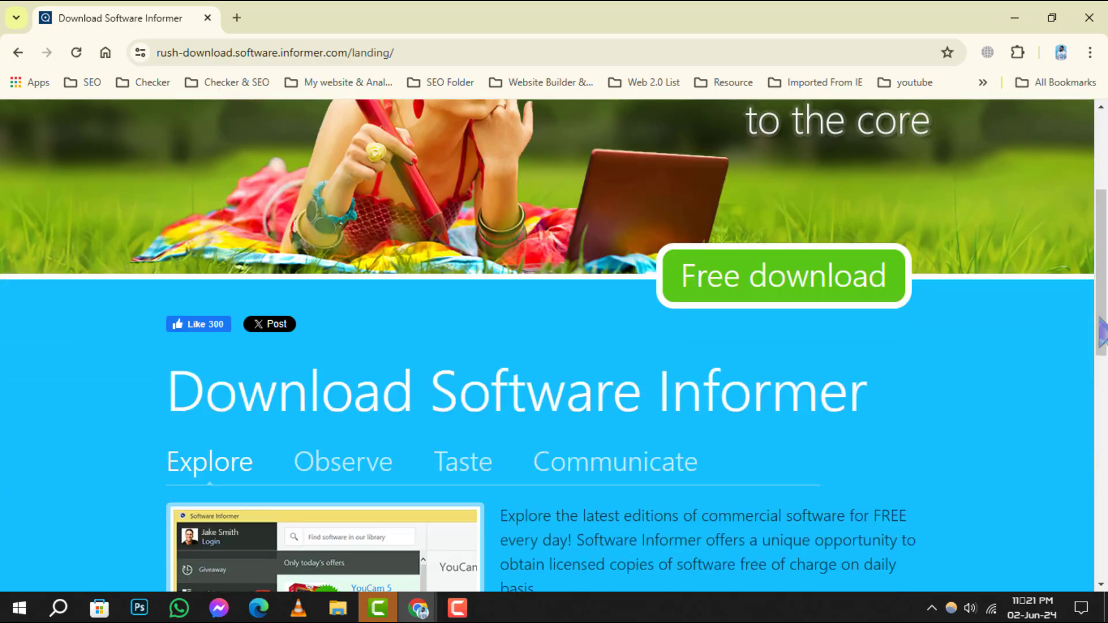
scroll(down, 3)
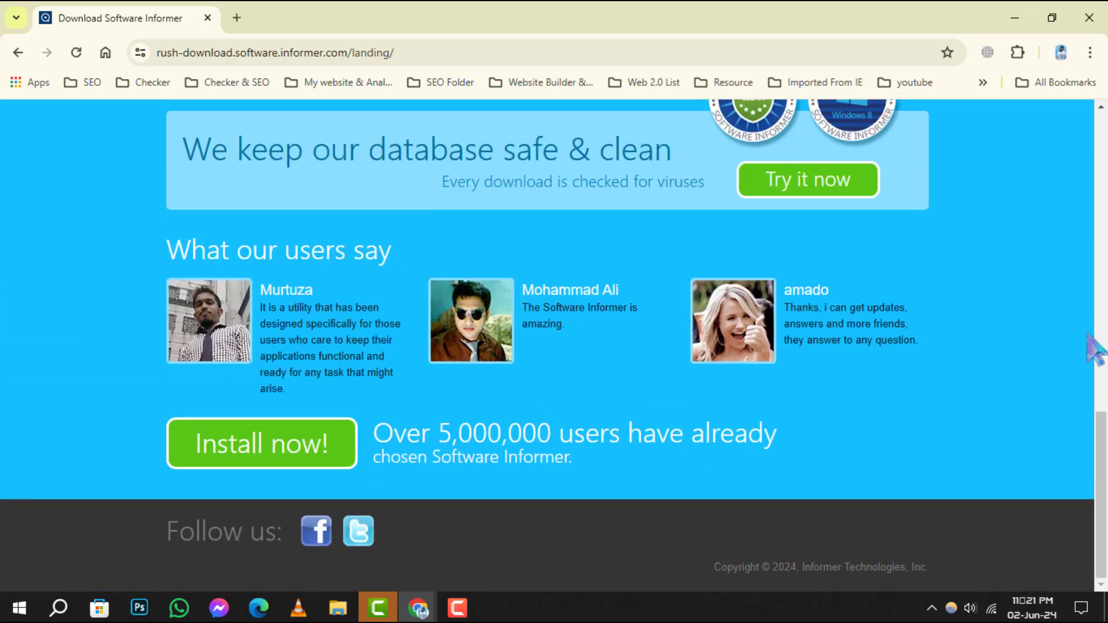
scroll(up, 3)
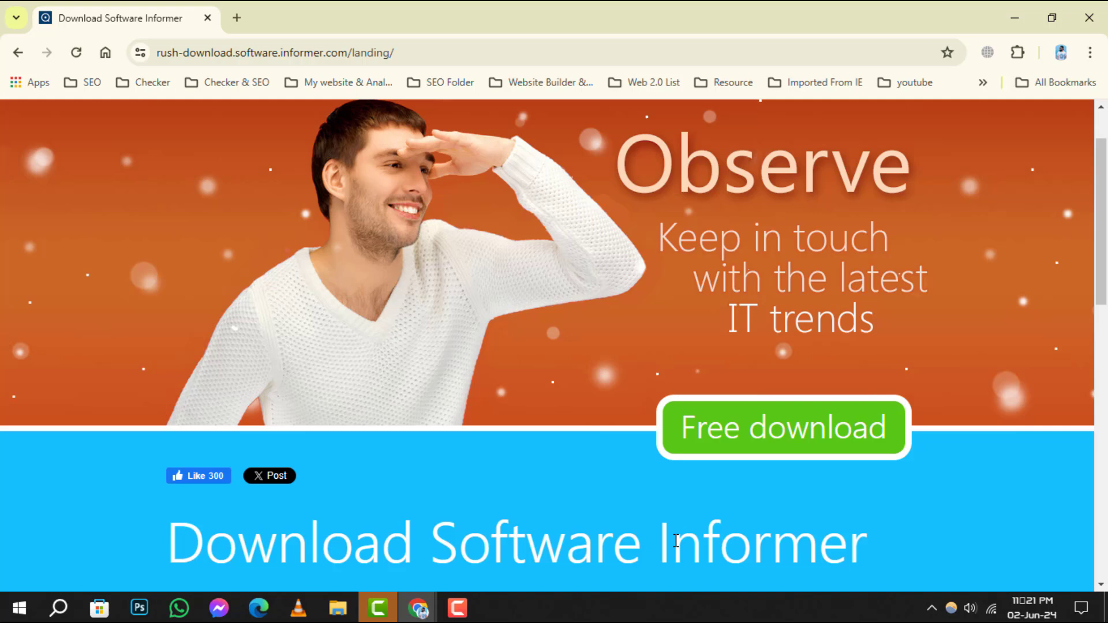
scroll(up, 3)
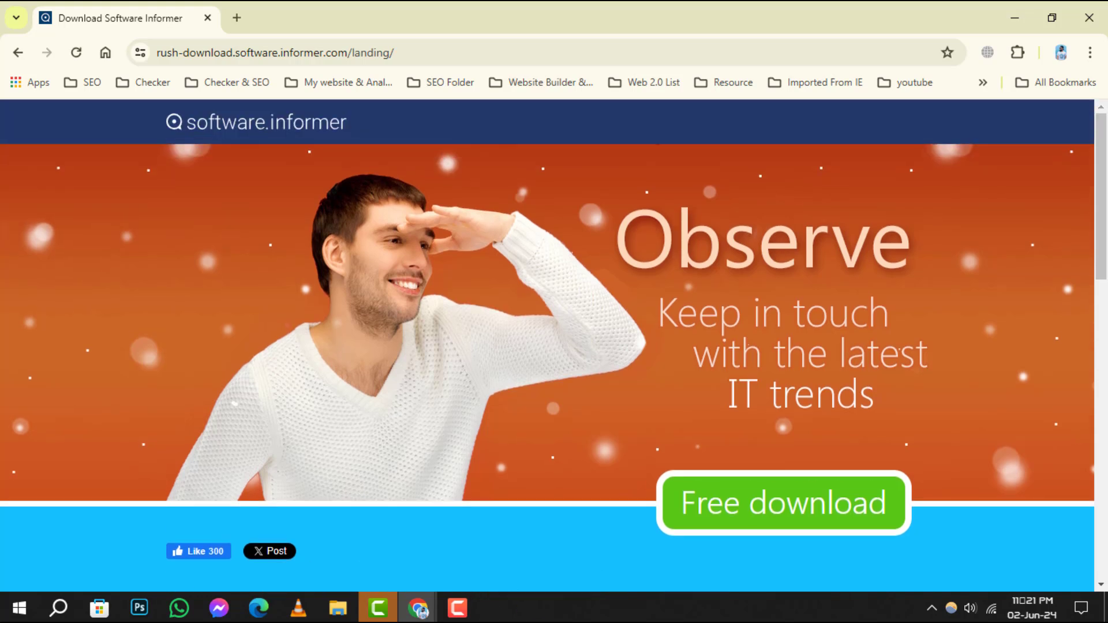